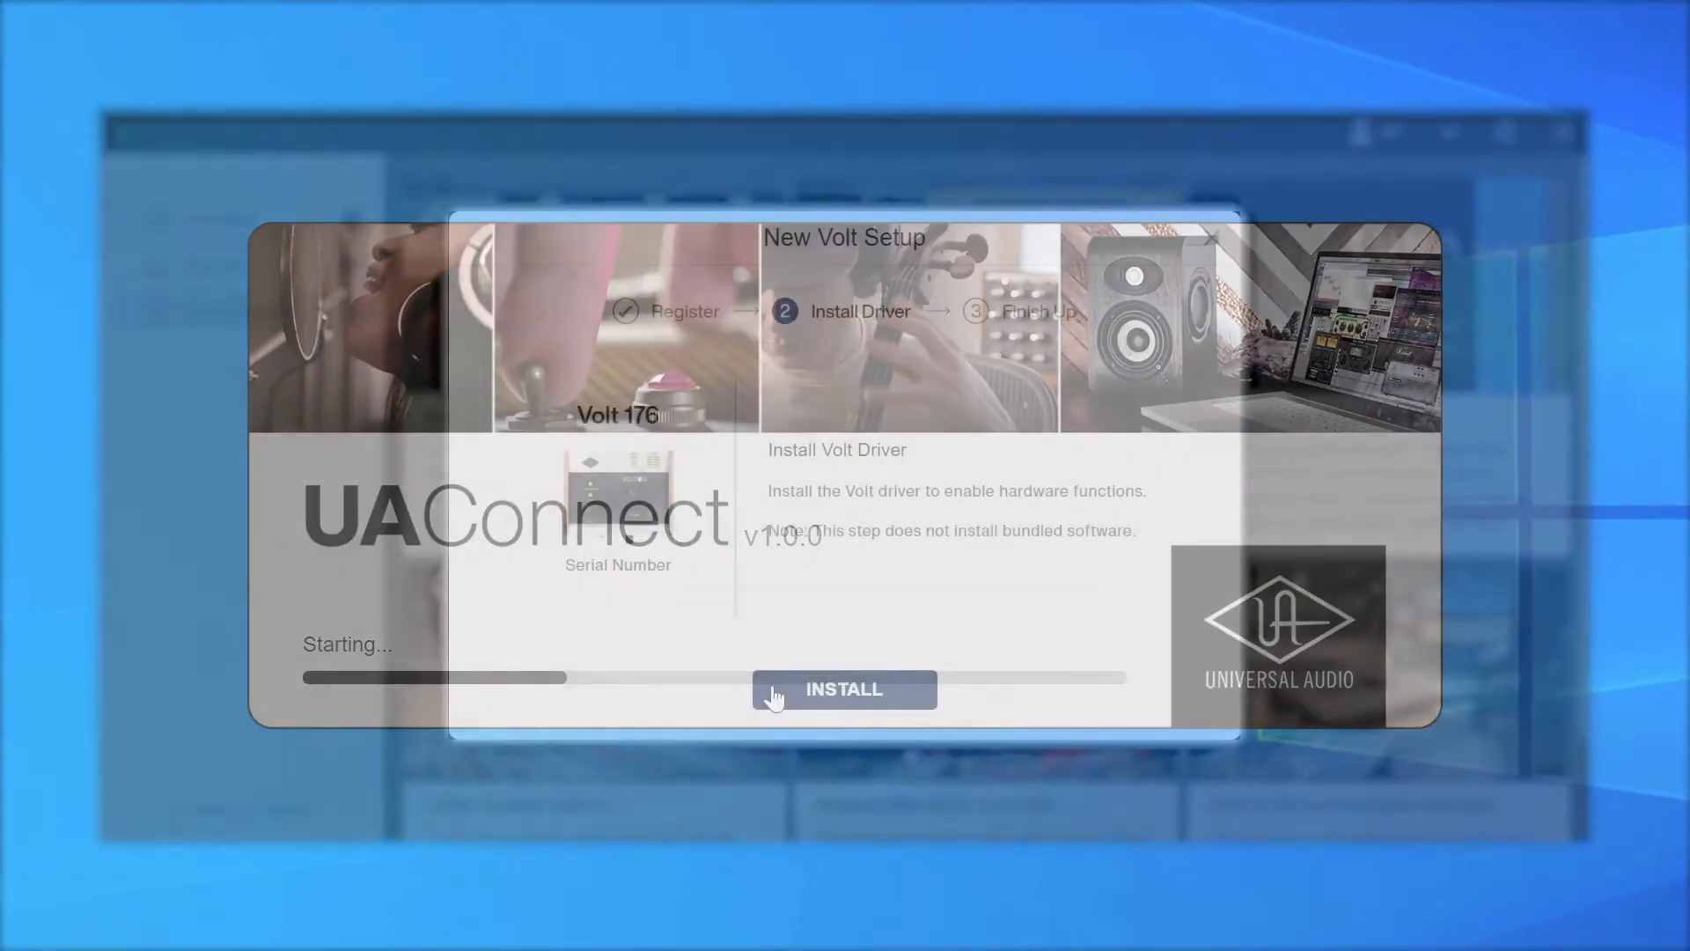
Step: Start the Volt 176 driver installation and switch to the taskbar
click(844, 689)
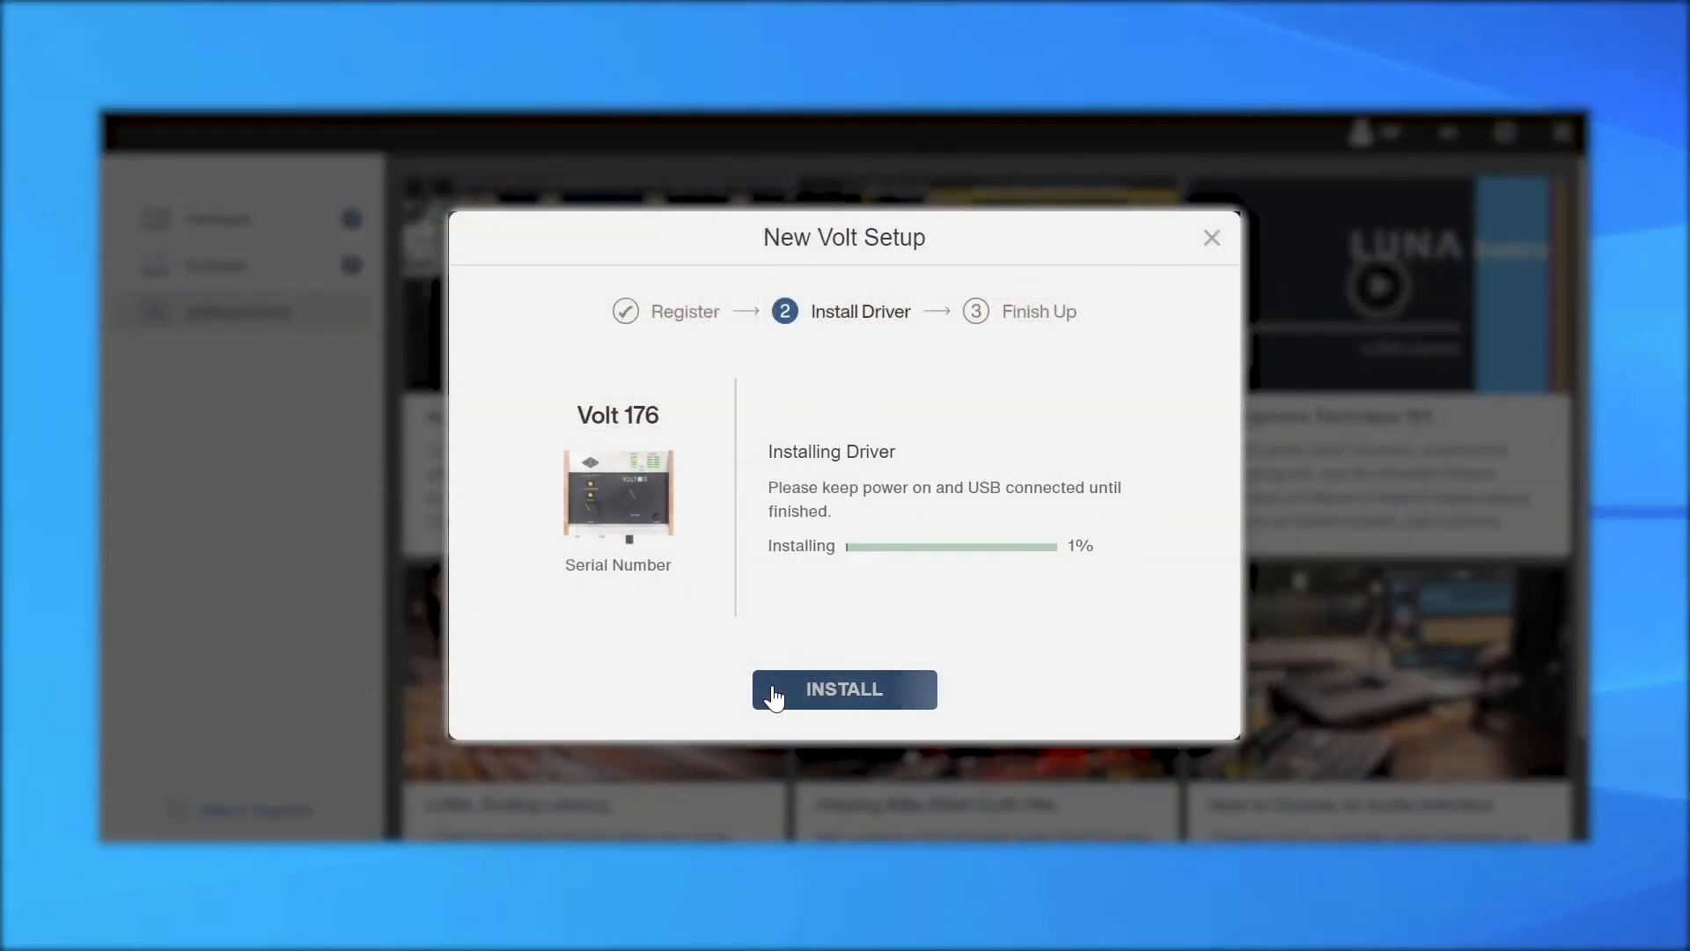
click(30, 924)
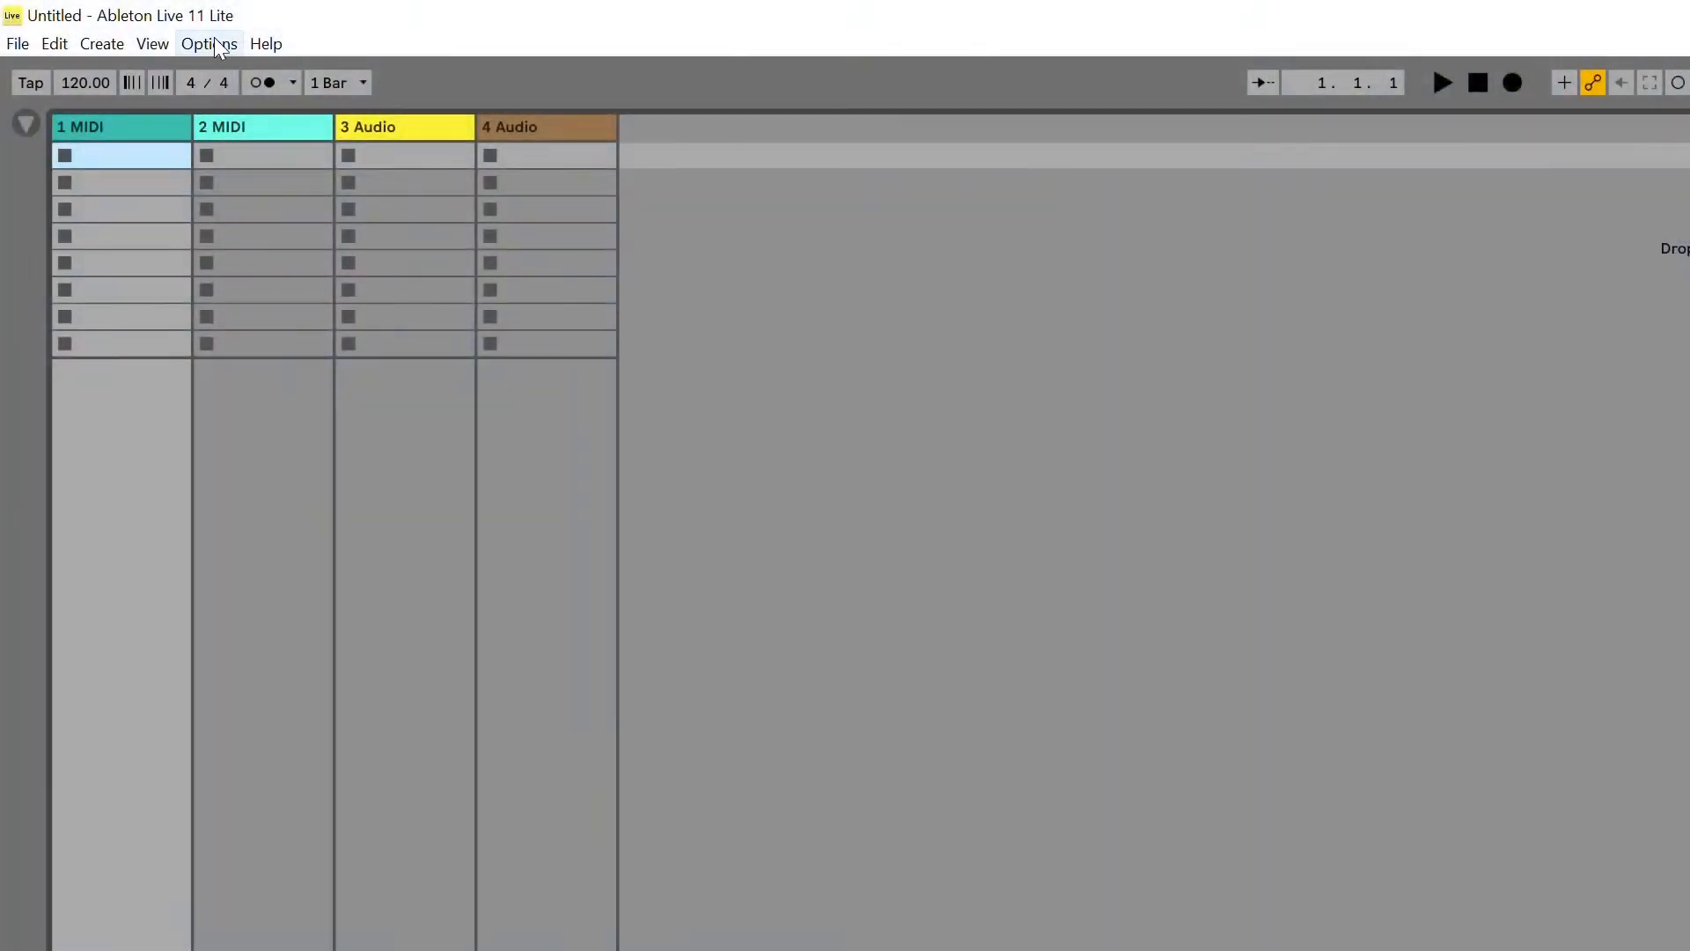
Step: In Live's Audio preferences, choose ASIO driver type and Universal Audio Volt device
click(208, 43)
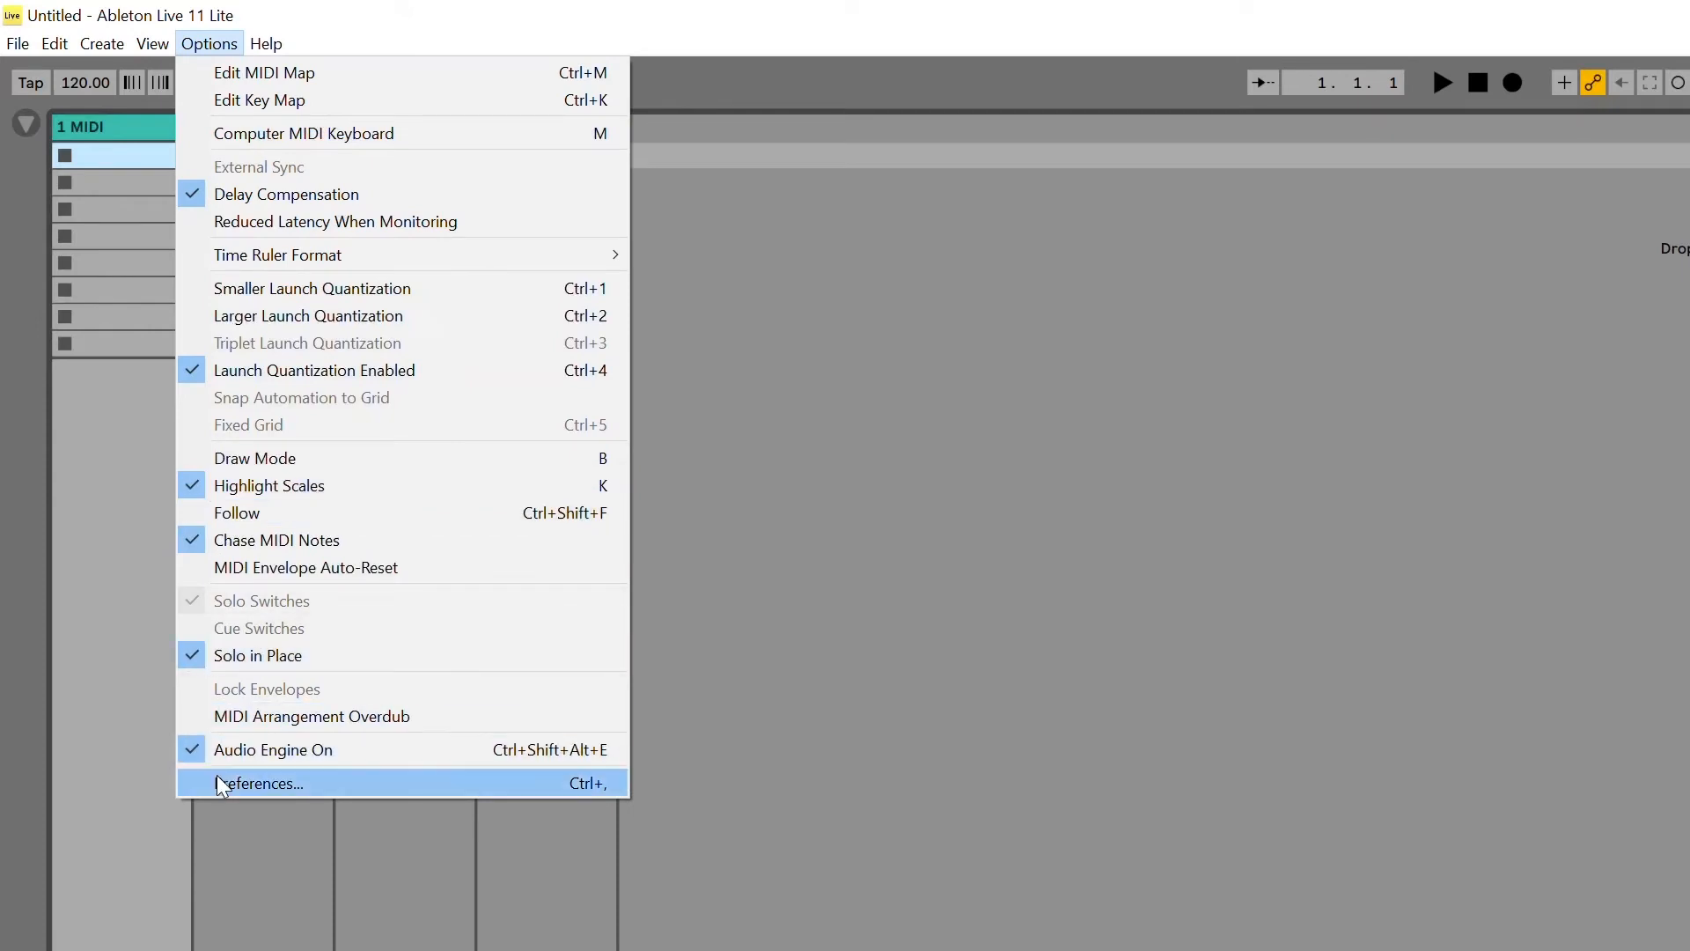
click(259, 784)
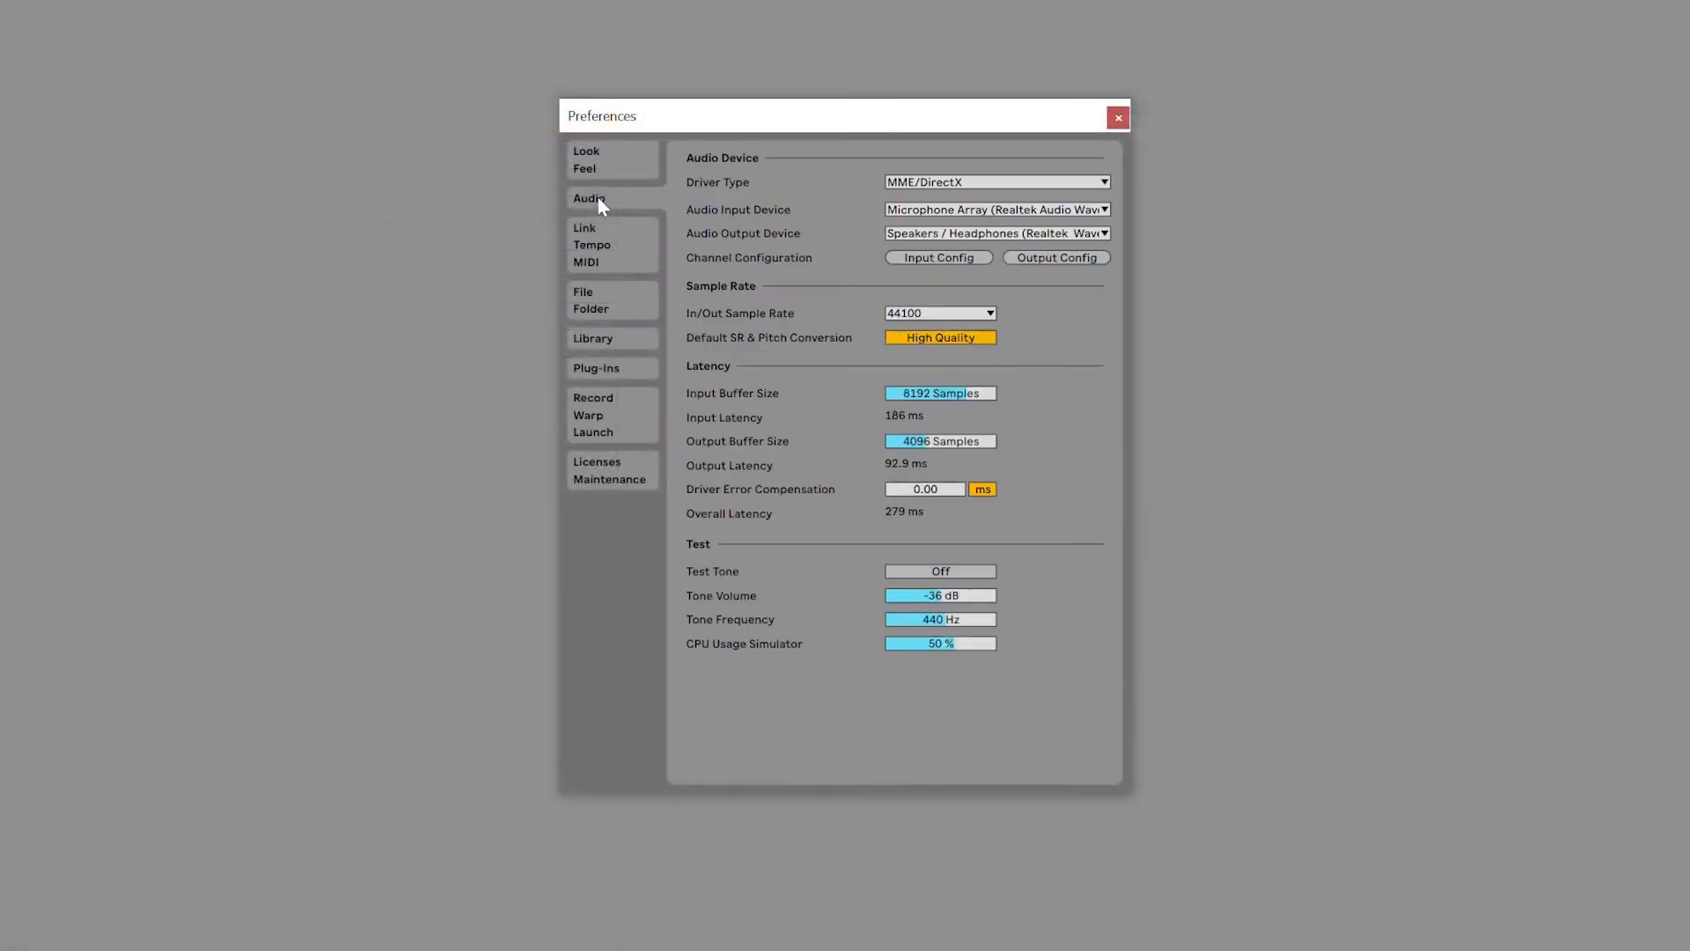
click(993, 182)
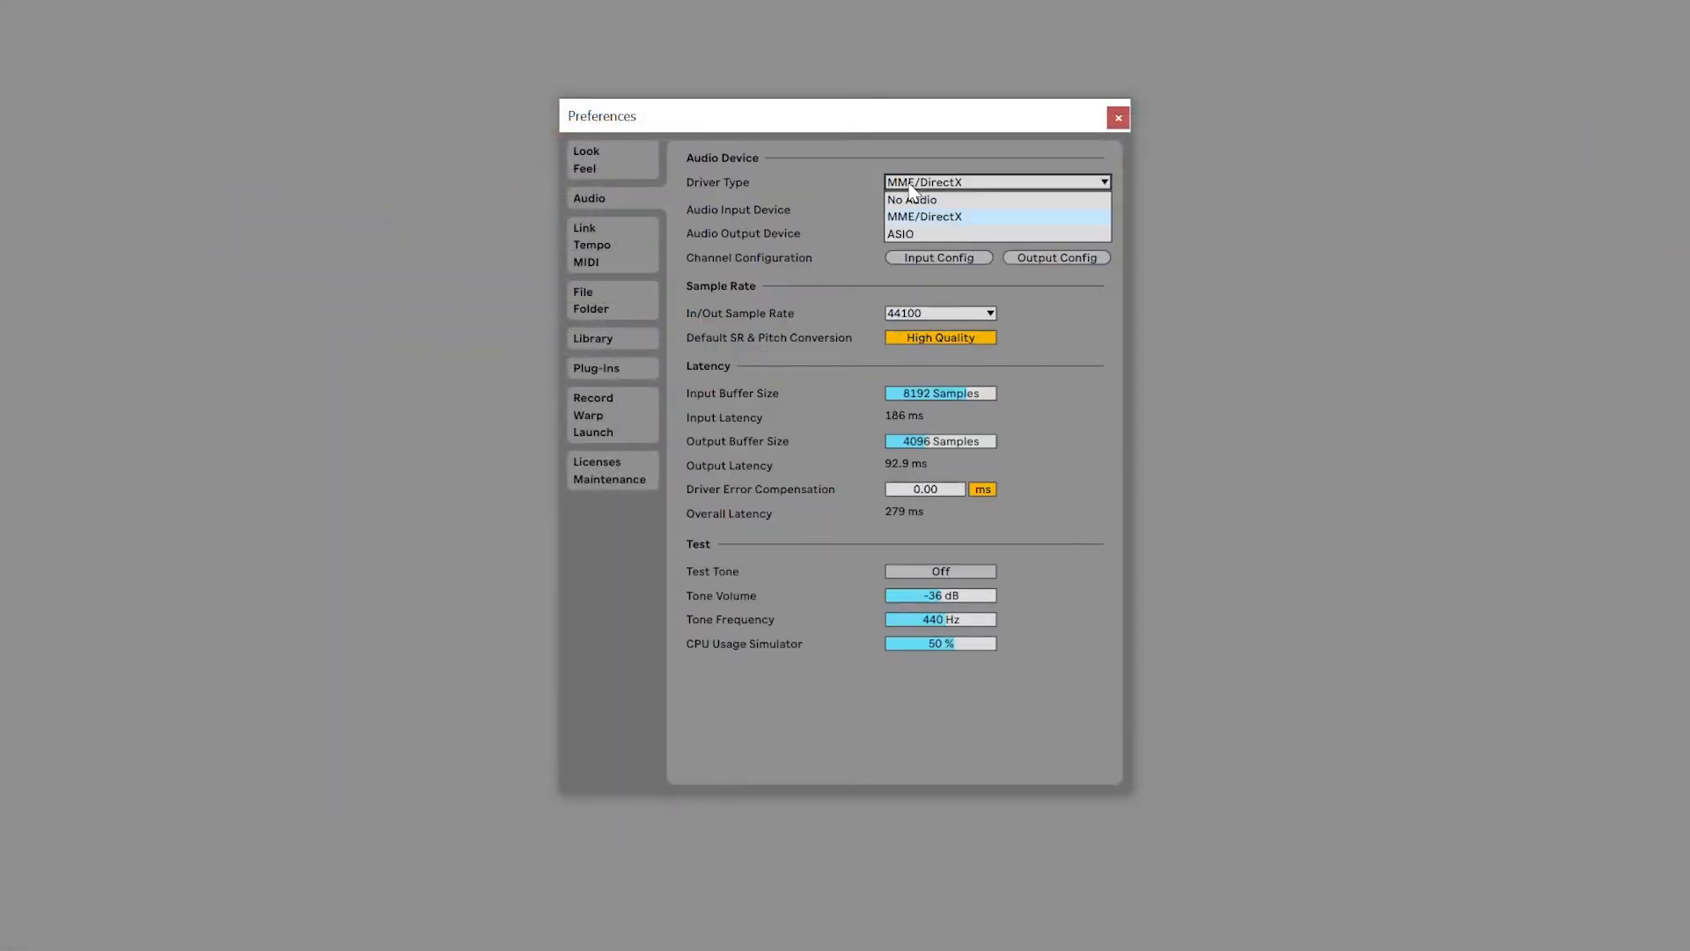
click(899, 234)
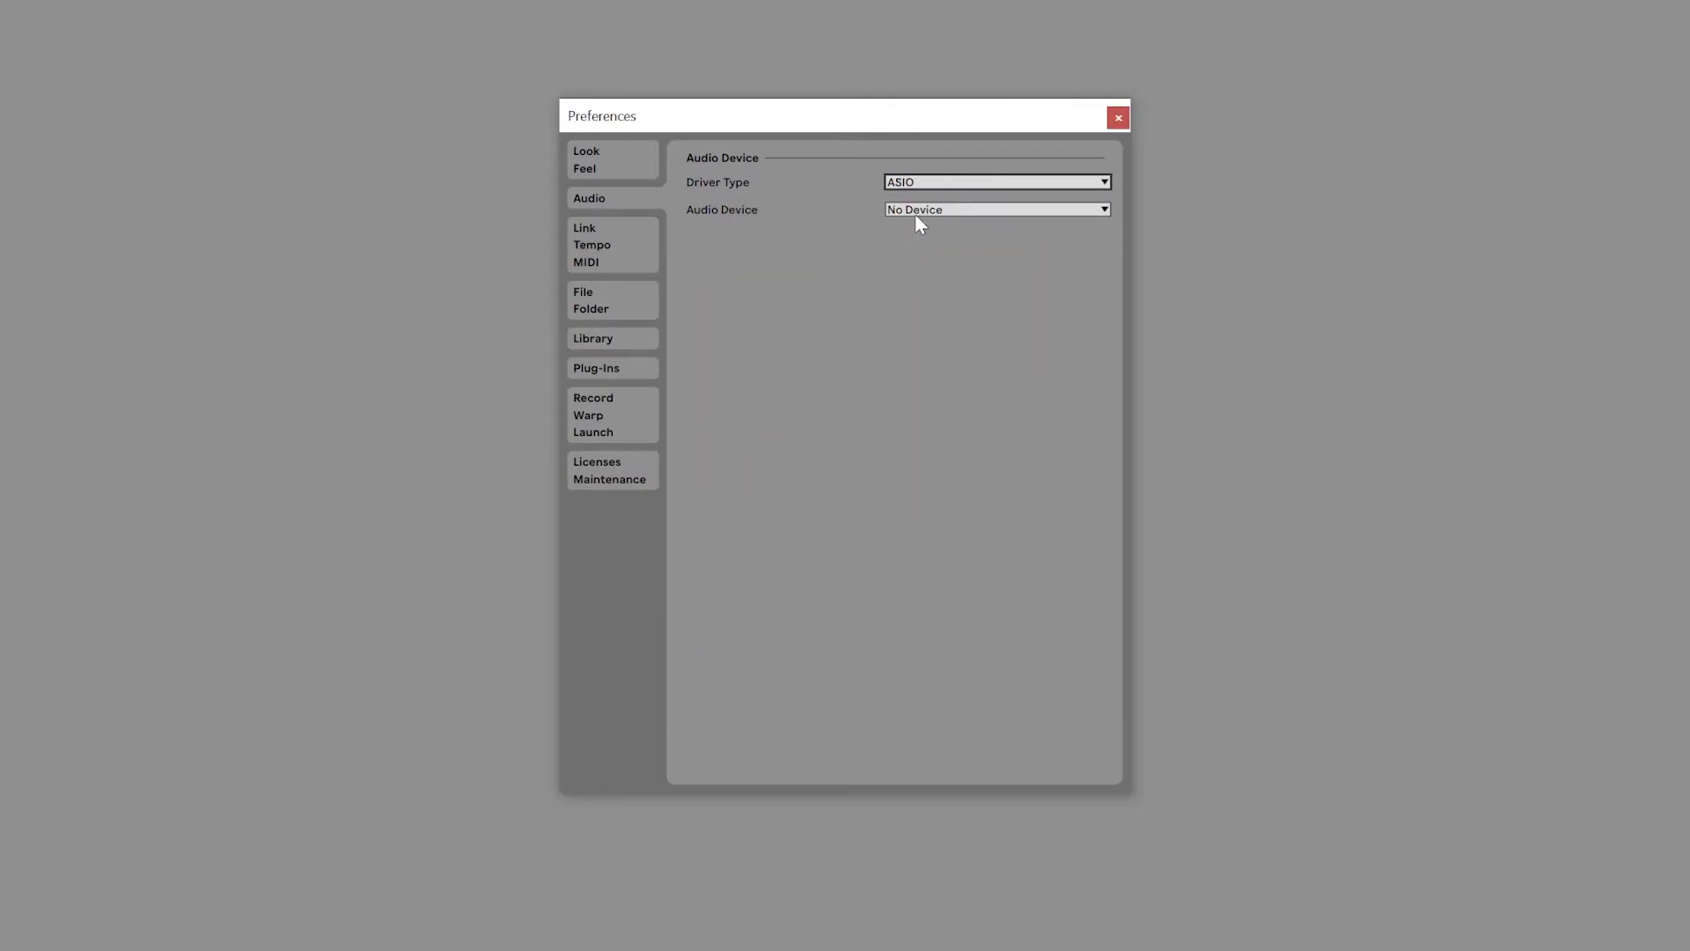
click(994, 210)
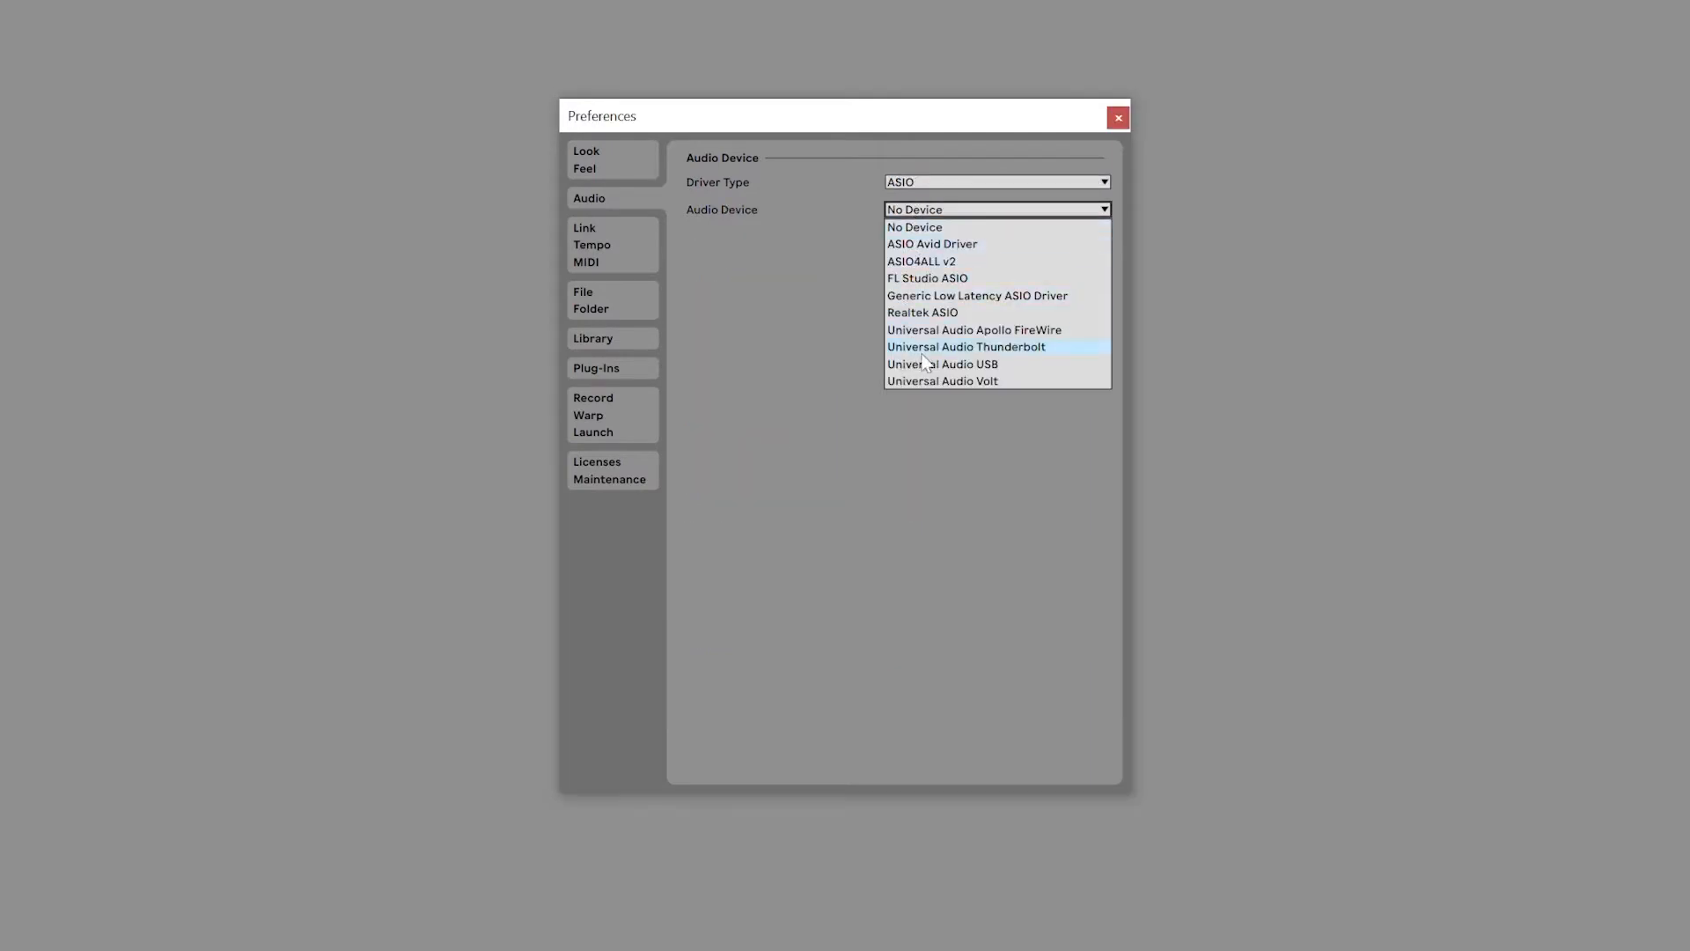
click(941, 381)
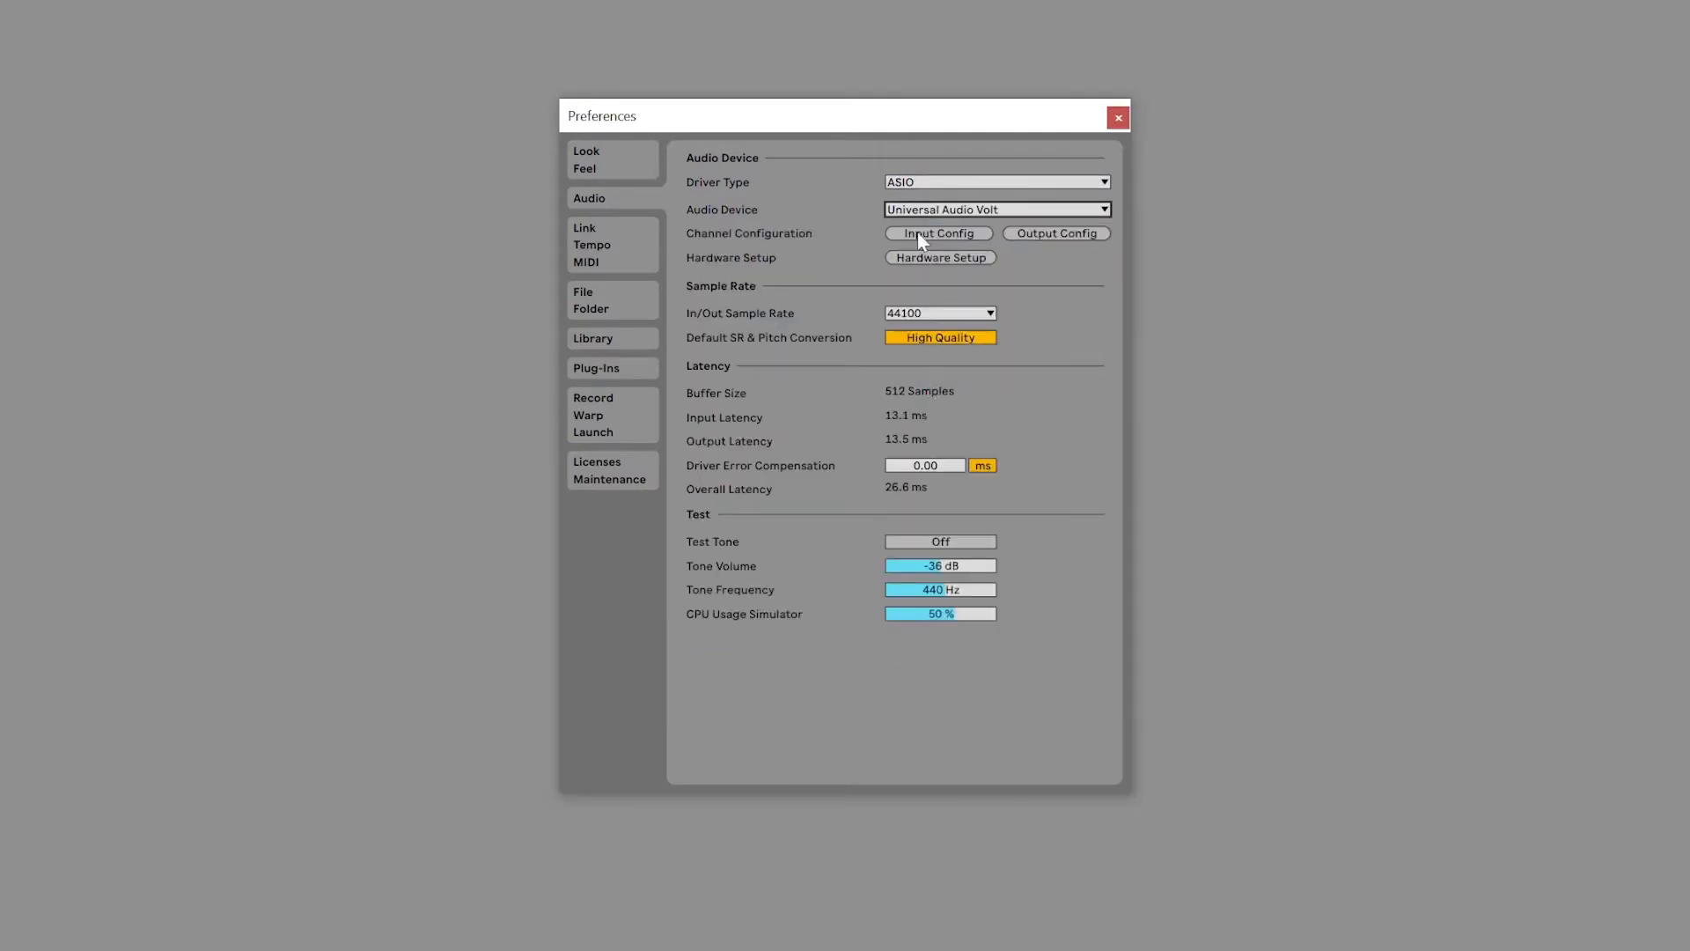
click(936, 232)
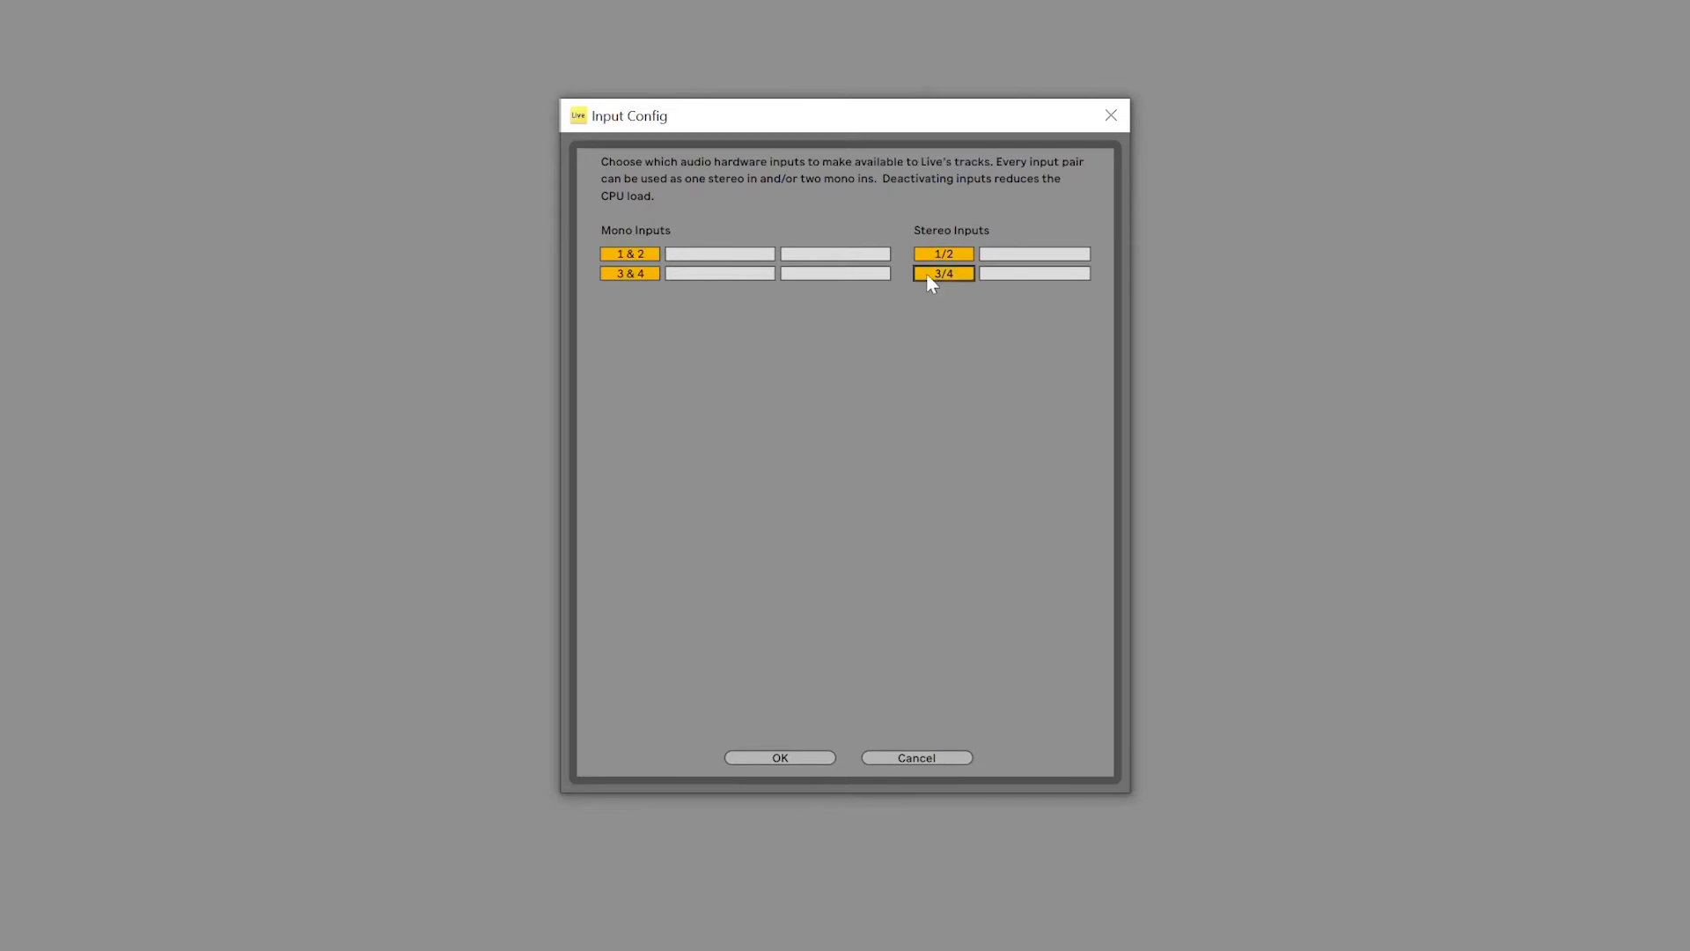
mouse_move(822, 751)
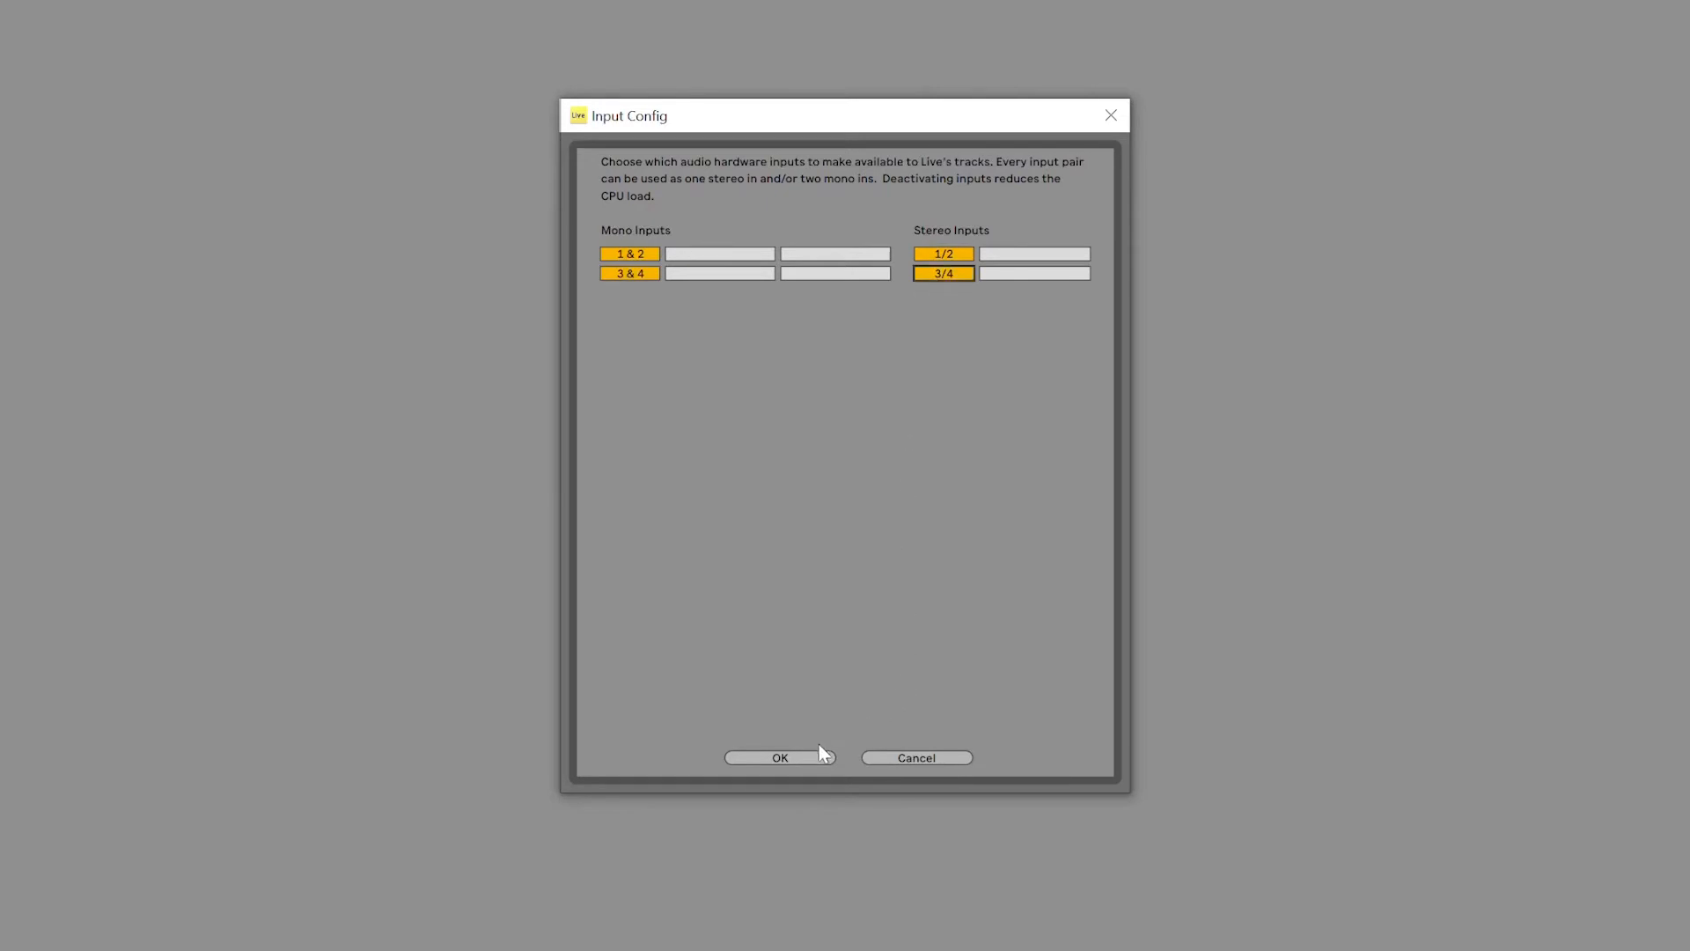
click(779, 757)
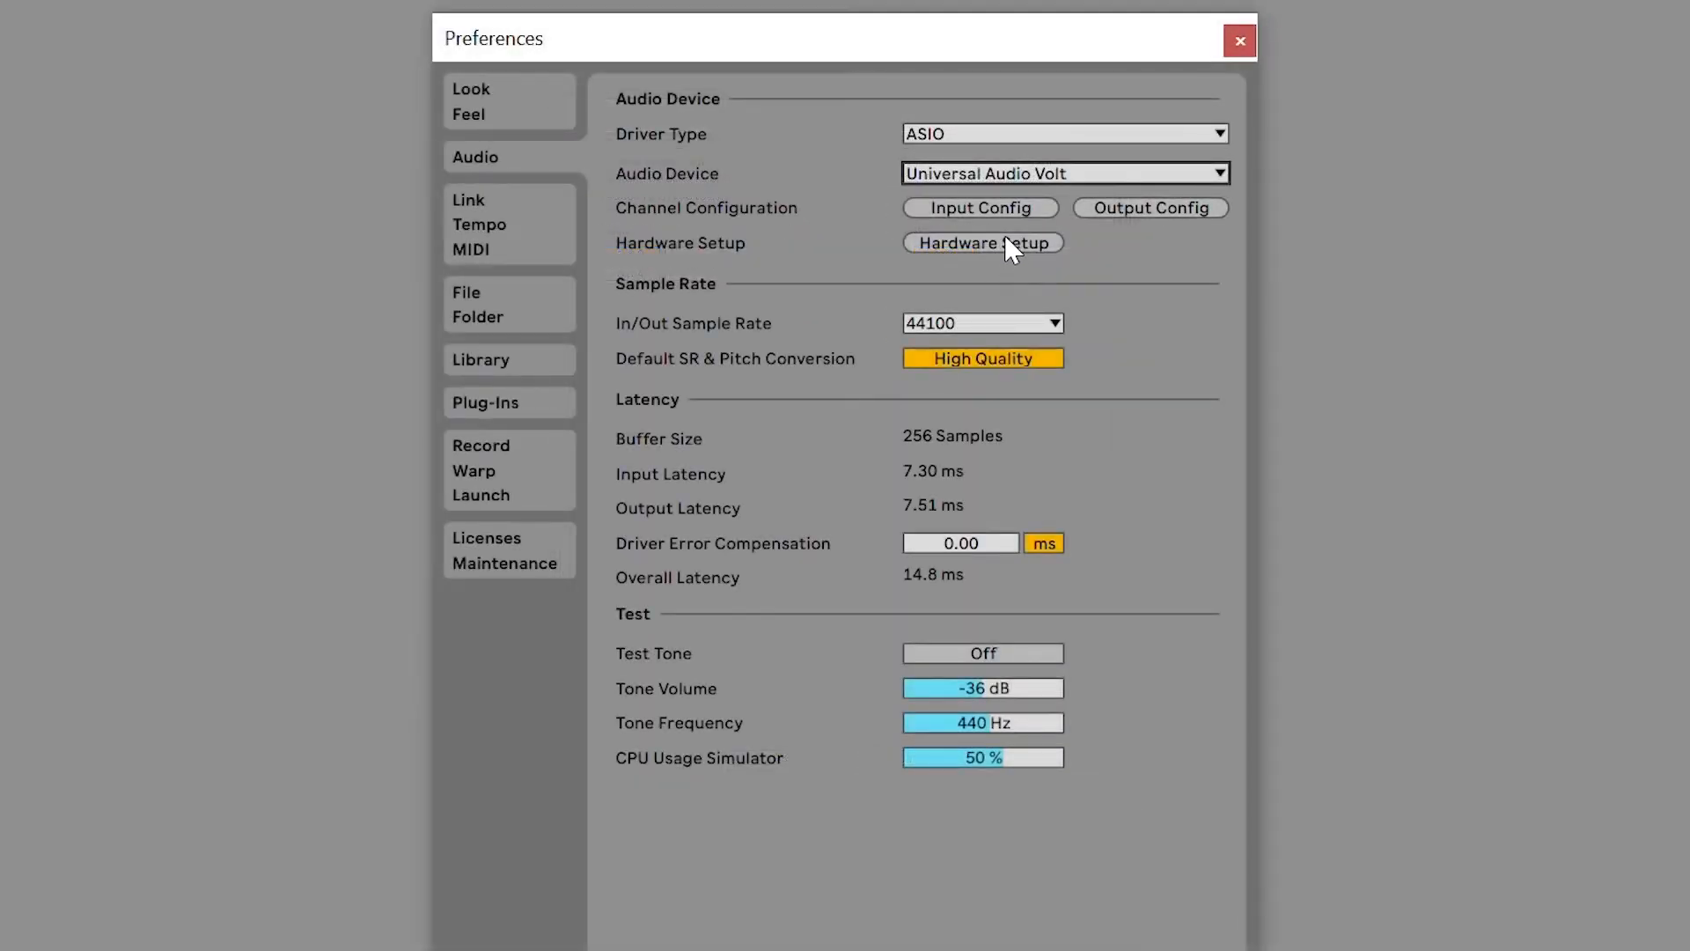
Step: Set the Volt driver's Preferred ASIO Buffer Size to 512 samples via Hardware Setup, then close it
click(982, 243)
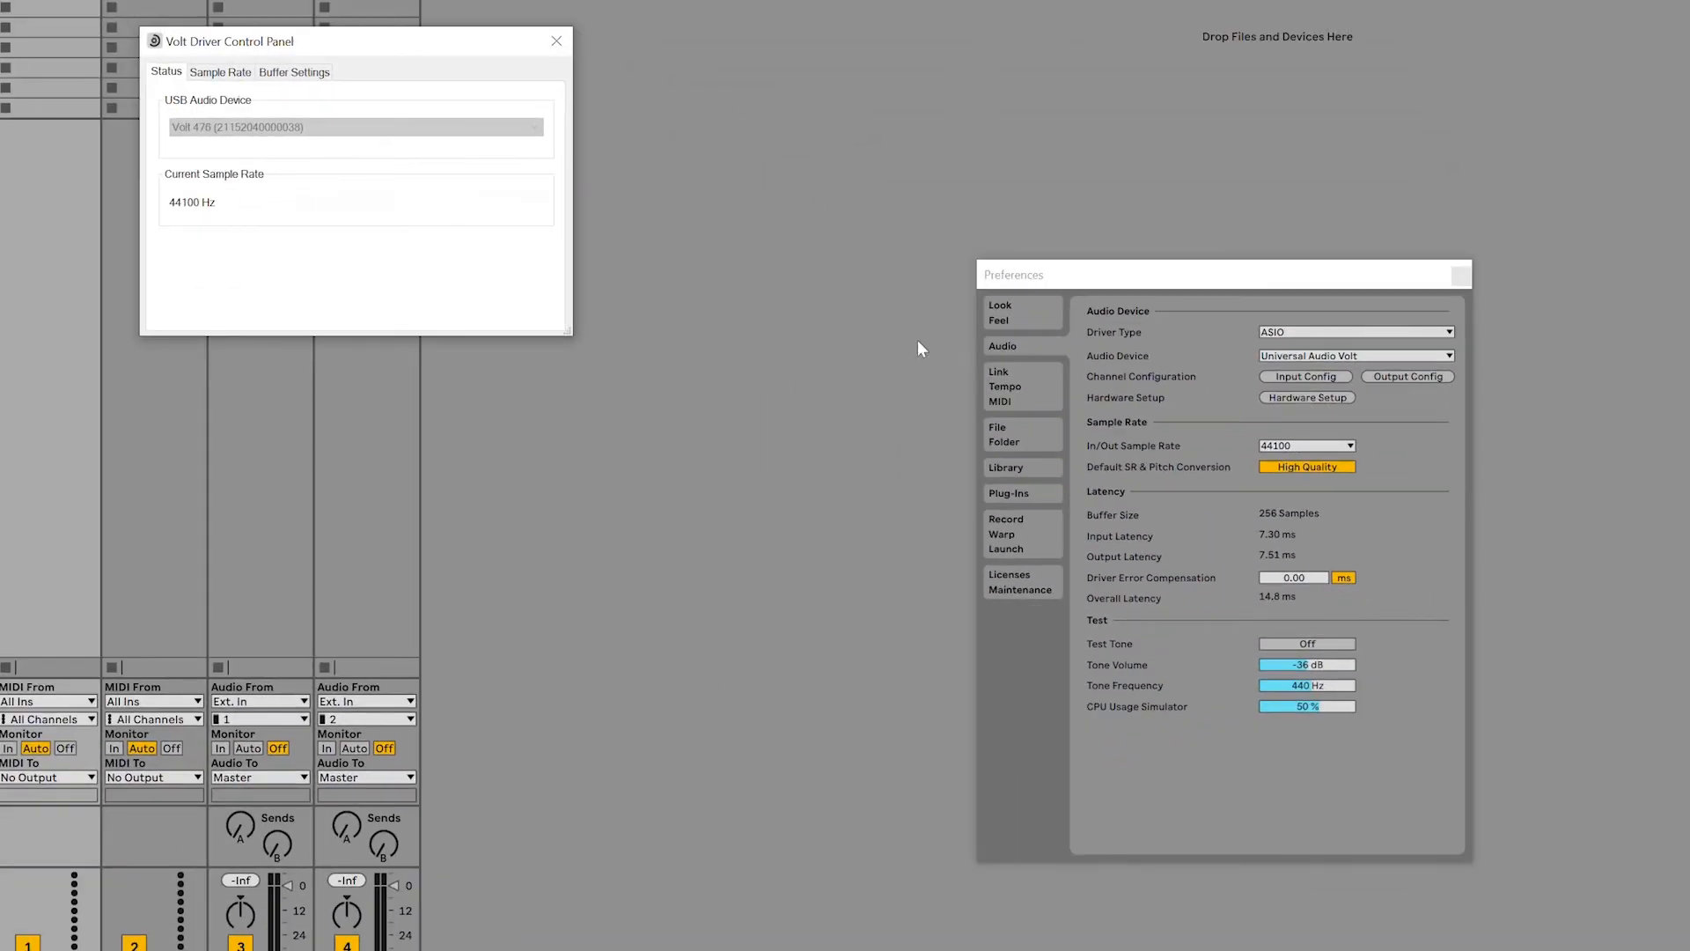
mouse_move(514, 174)
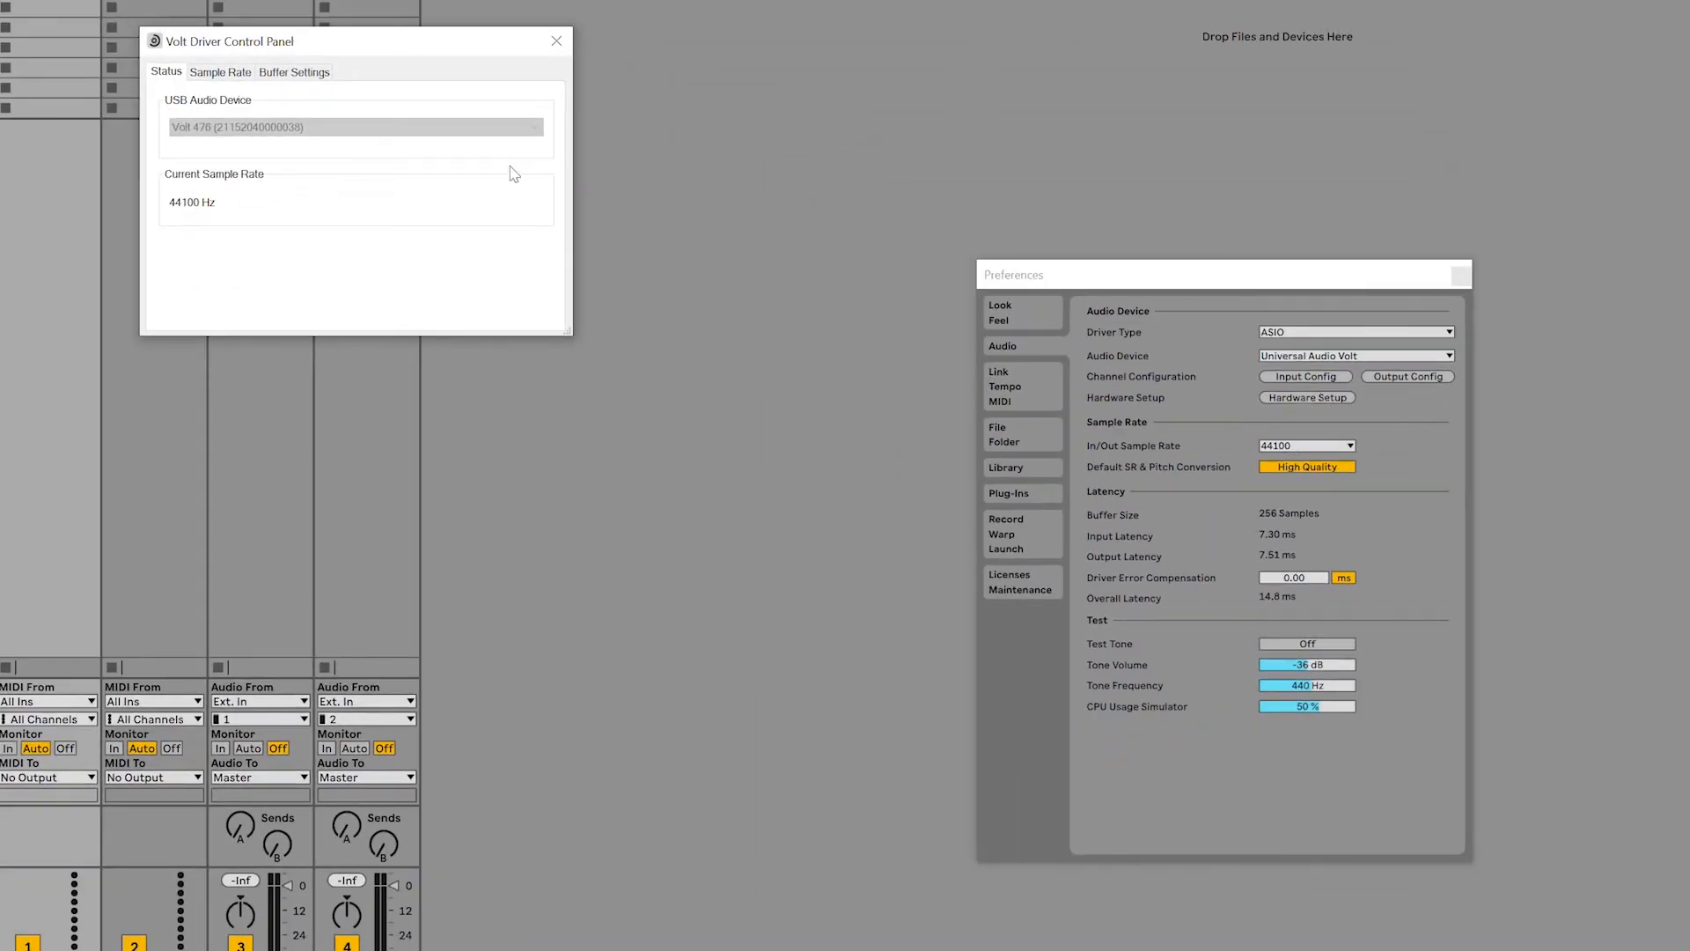
click(293, 71)
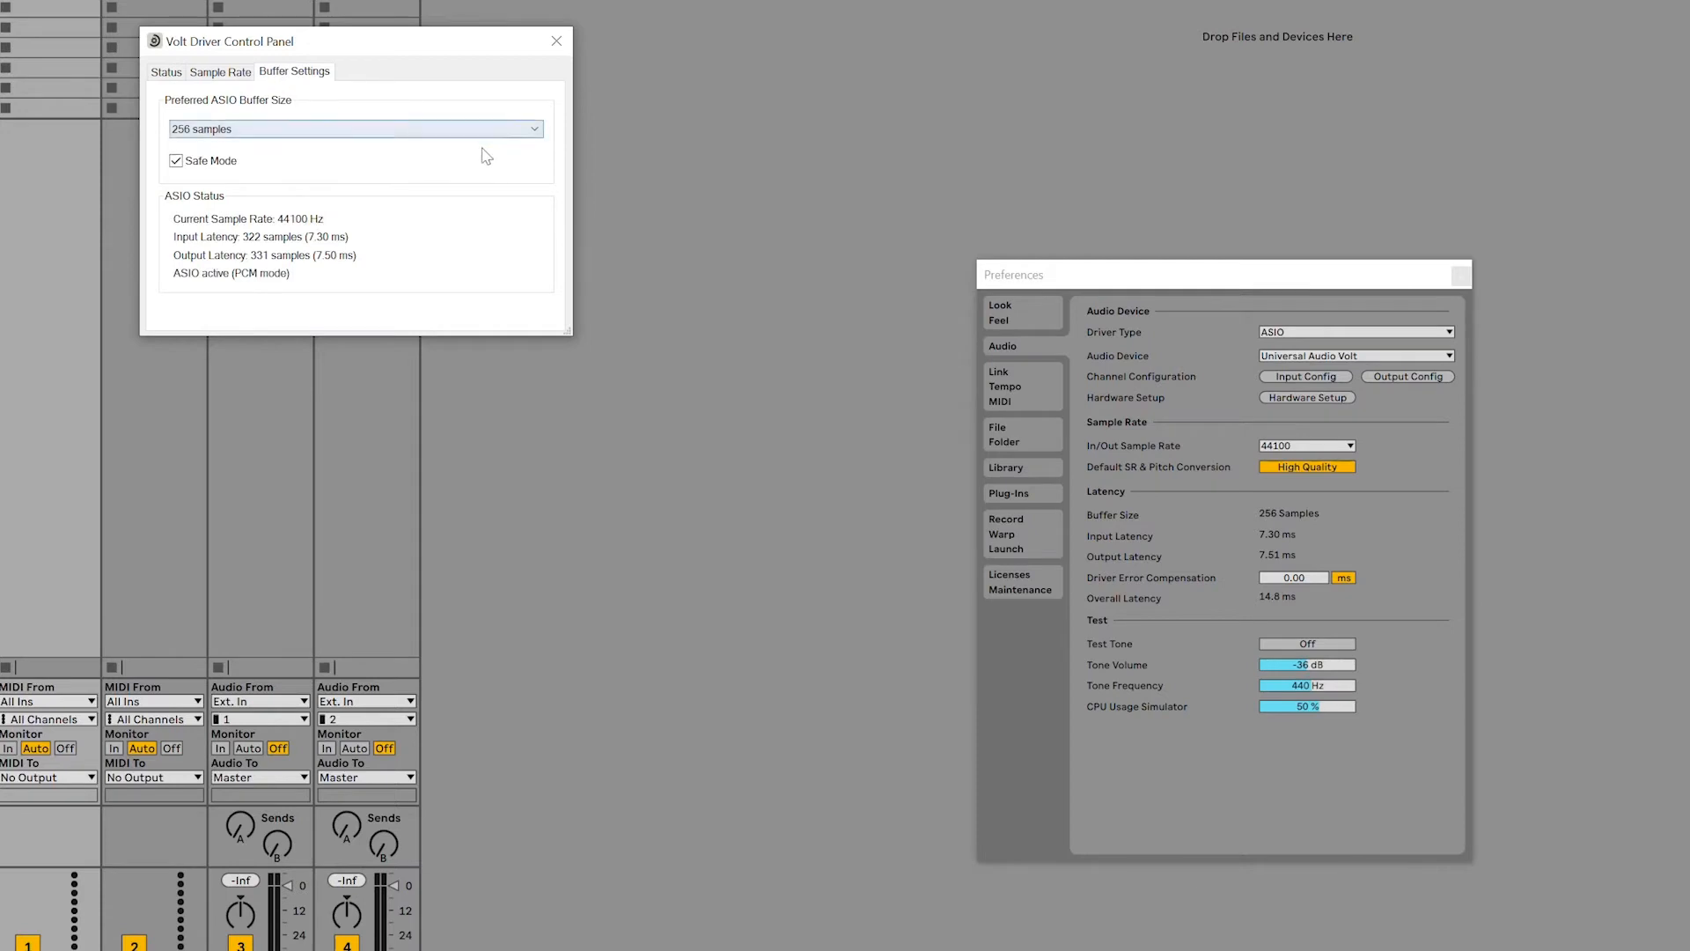
click(354, 128)
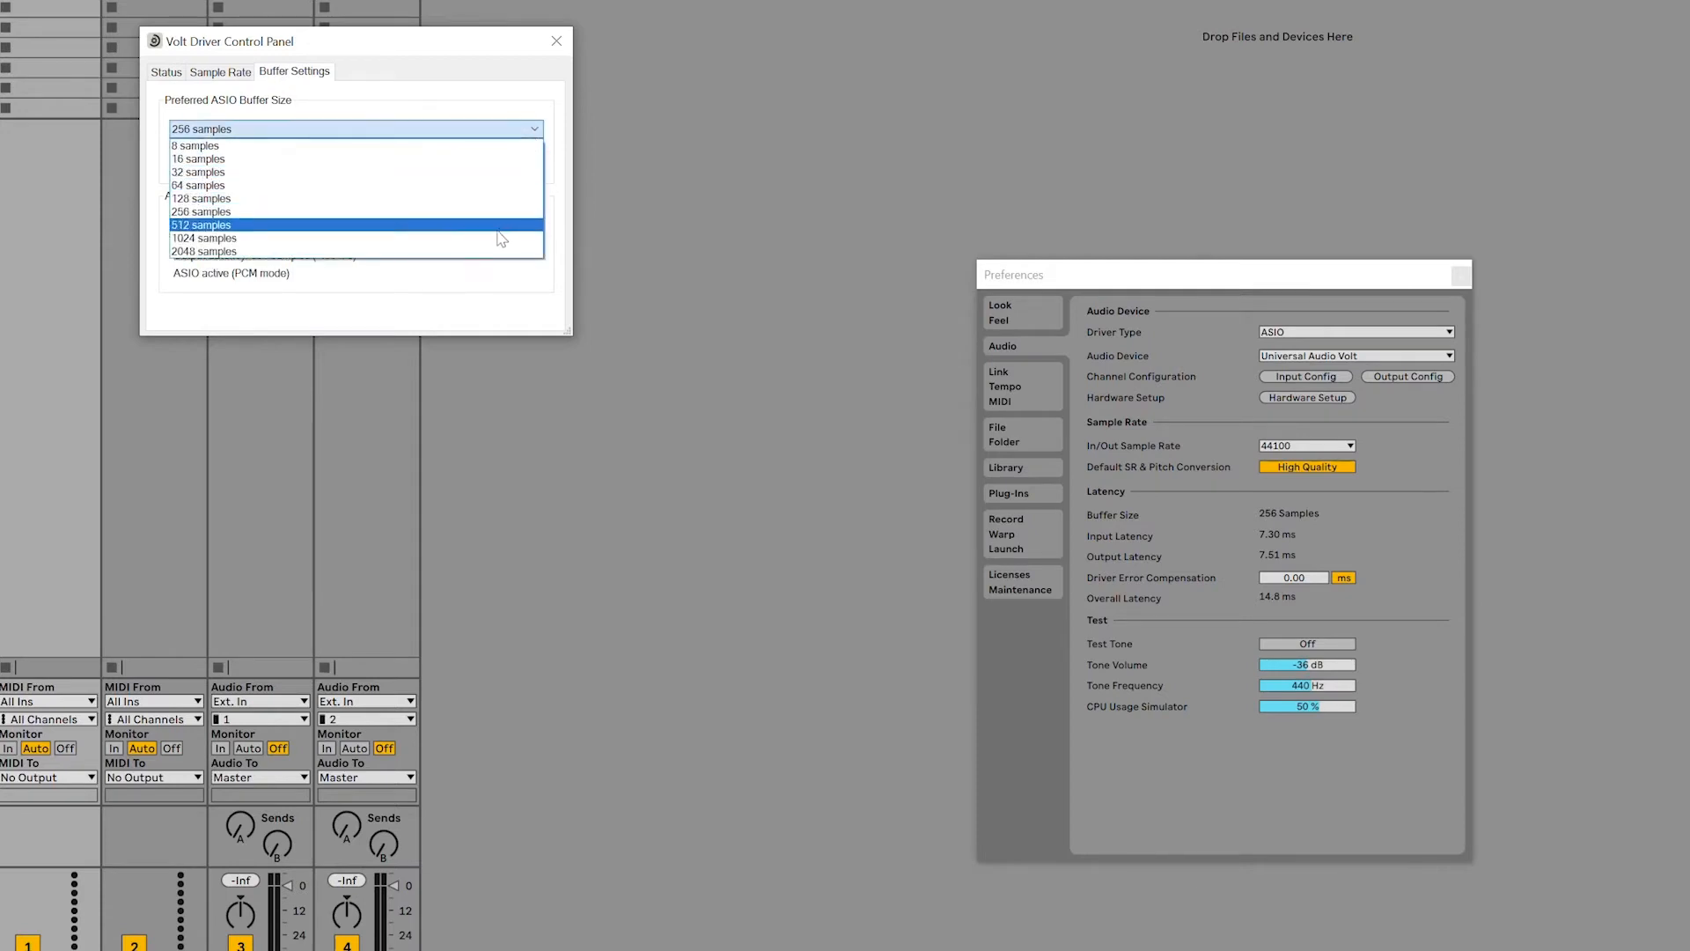
click(200, 225)
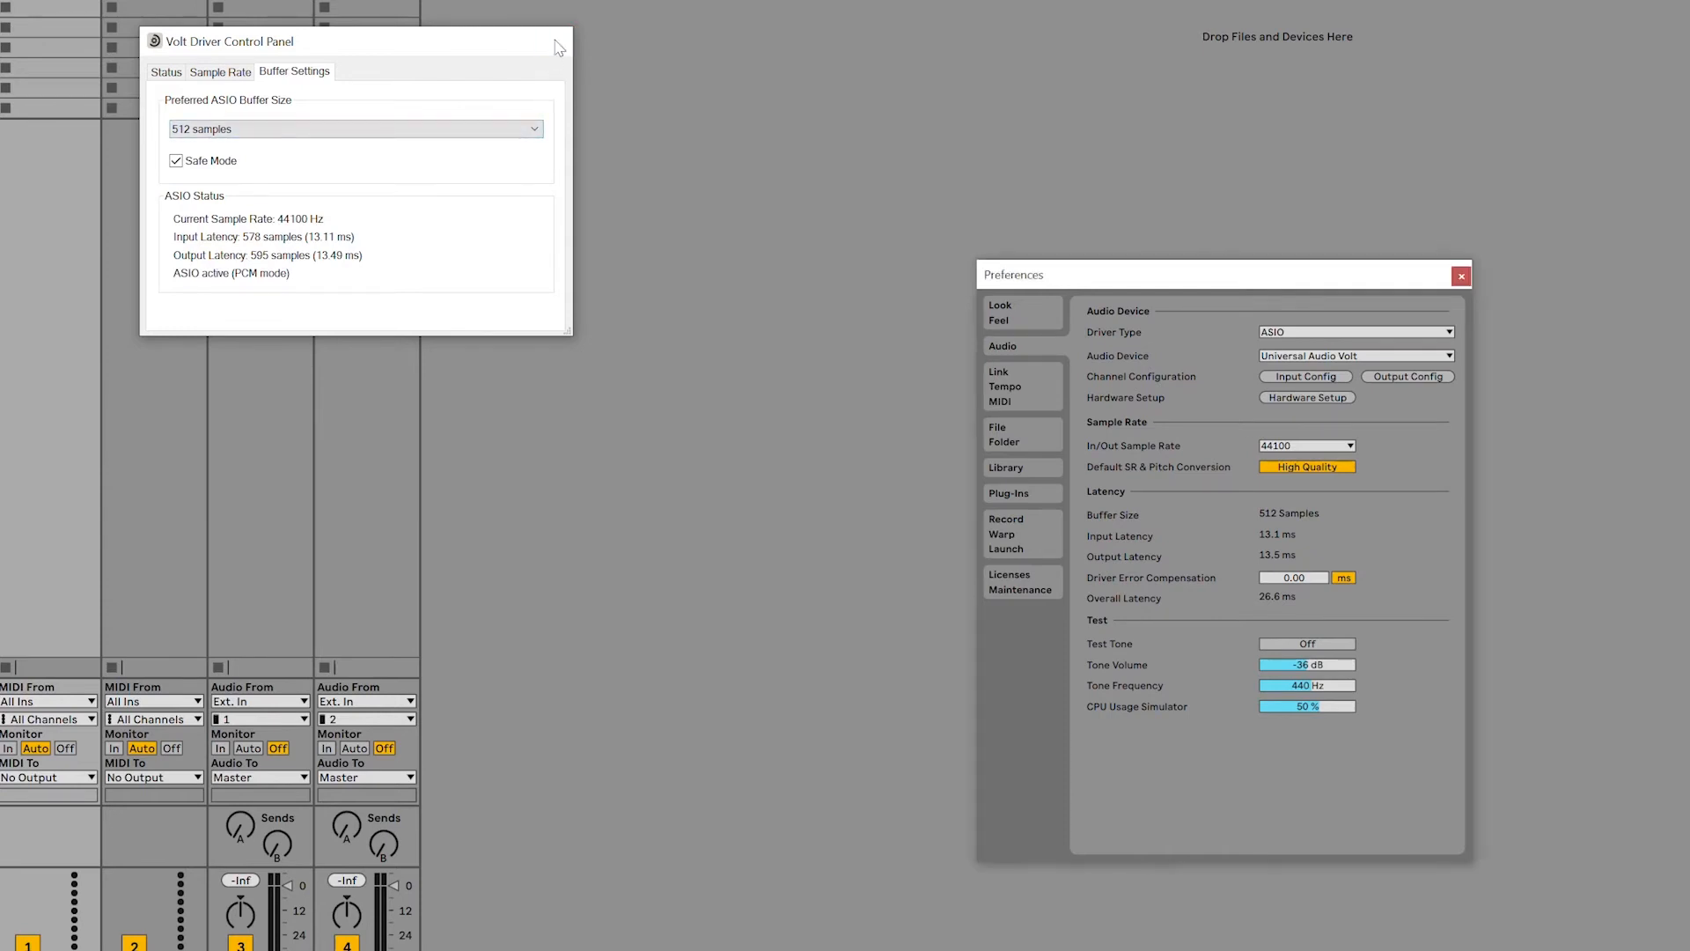
click(559, 48)
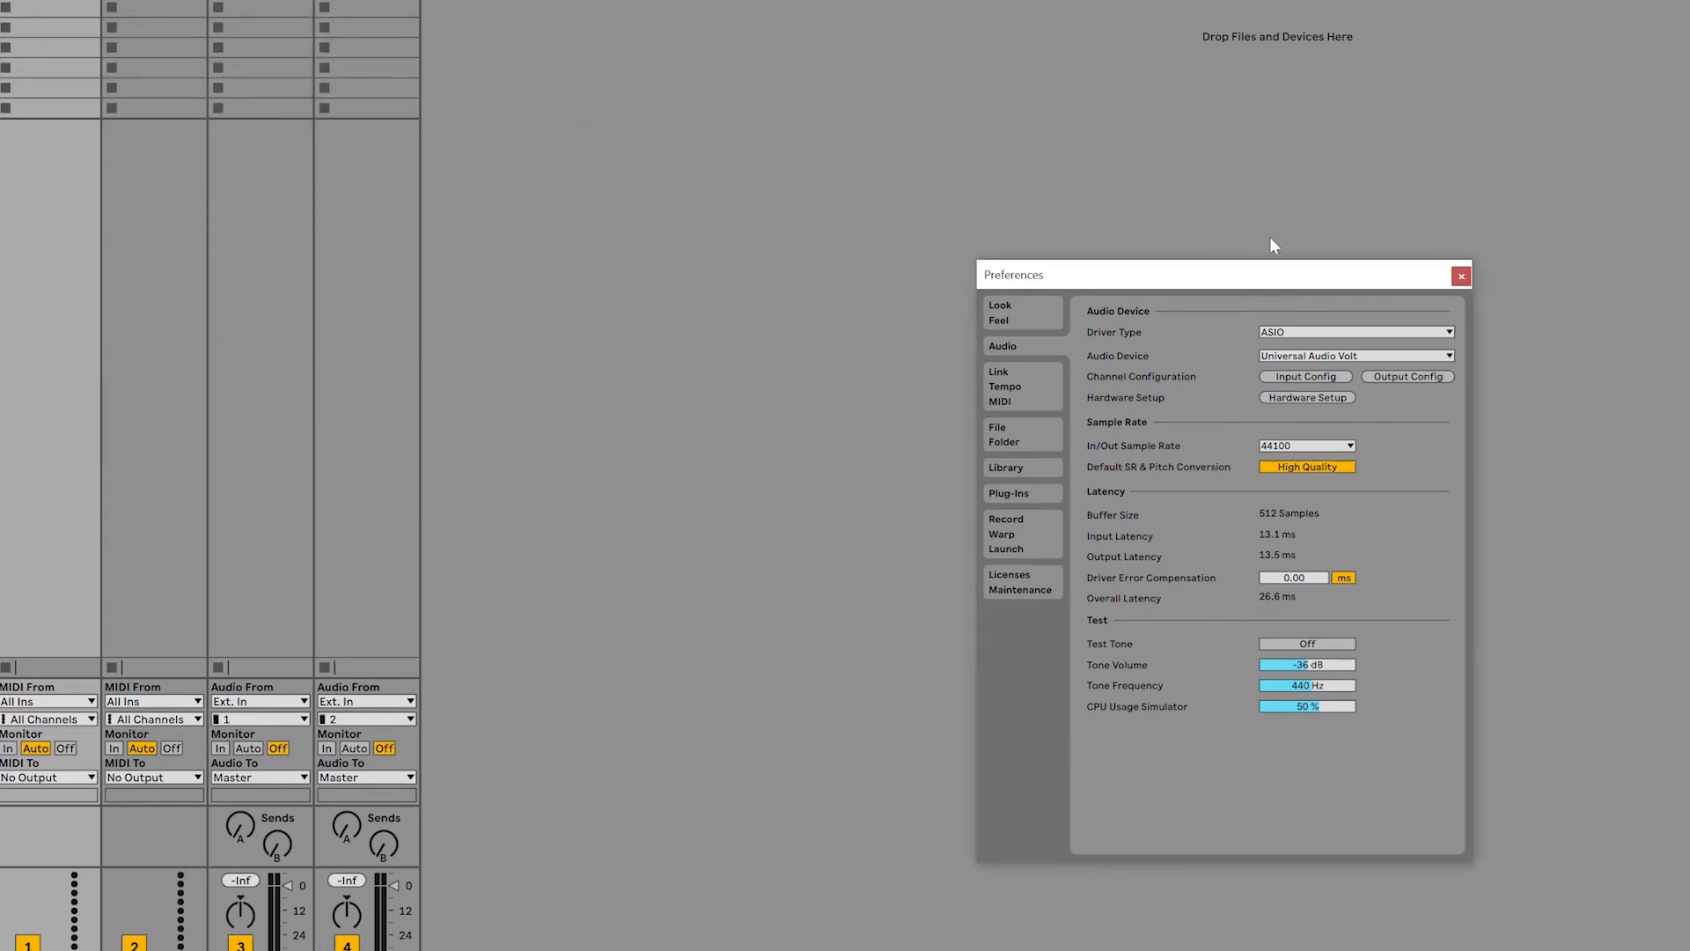
Step: Close Preferences and set audio track 3's Monitor to Off
click(1461, 276)
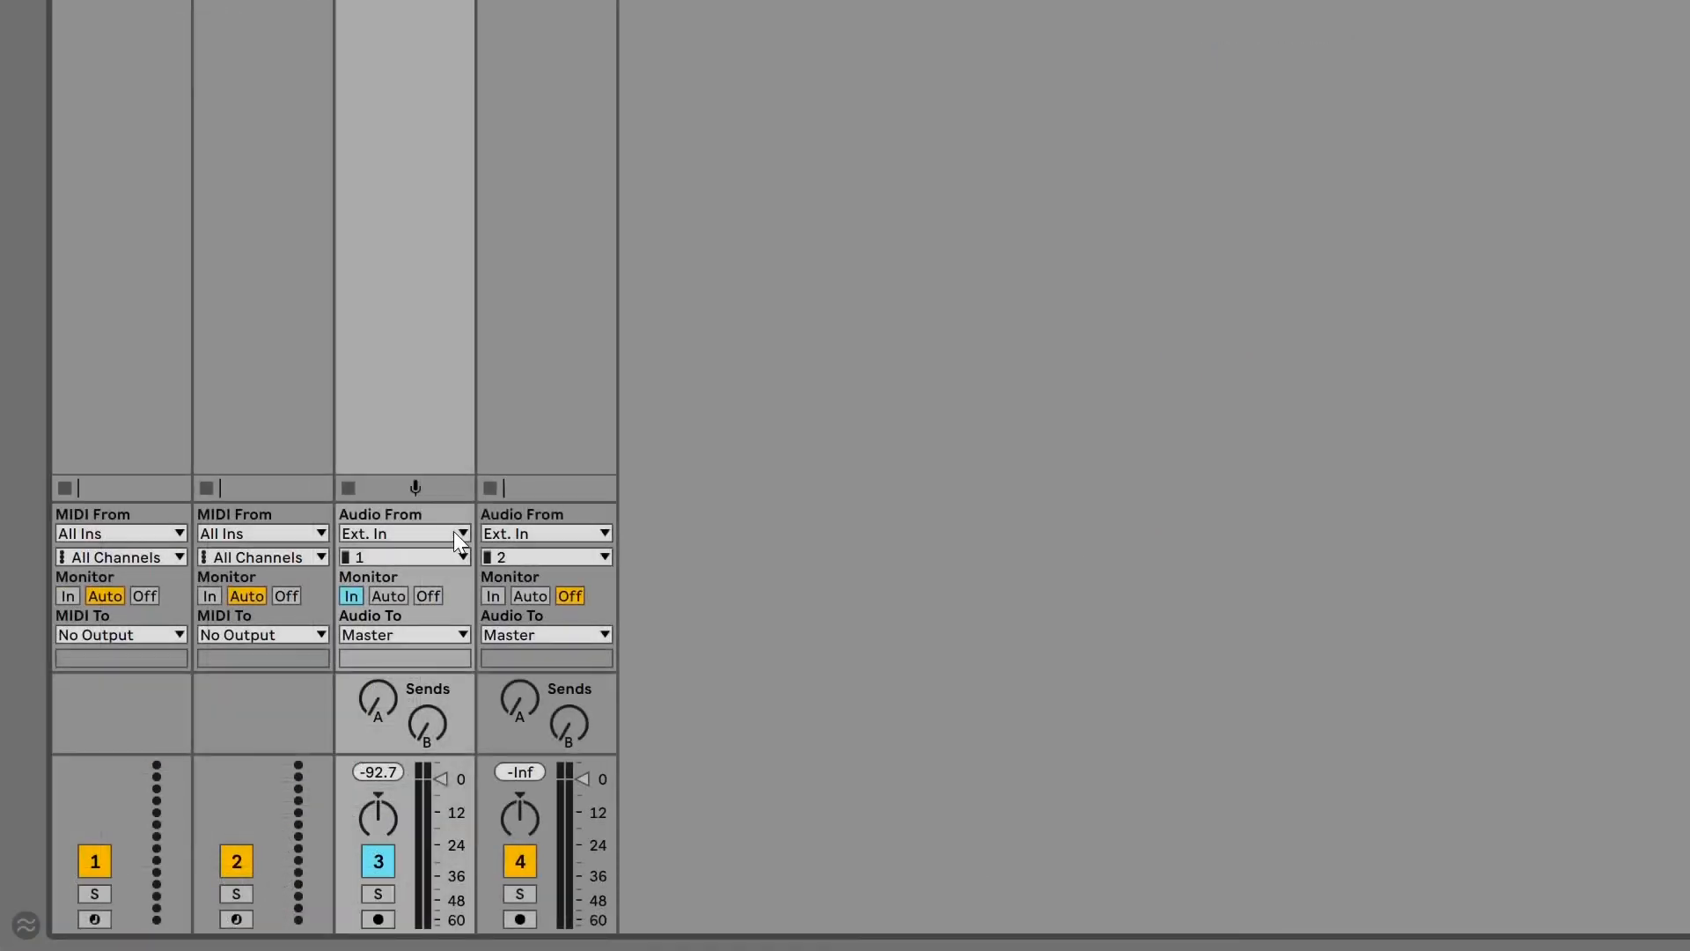
click(404, 533)
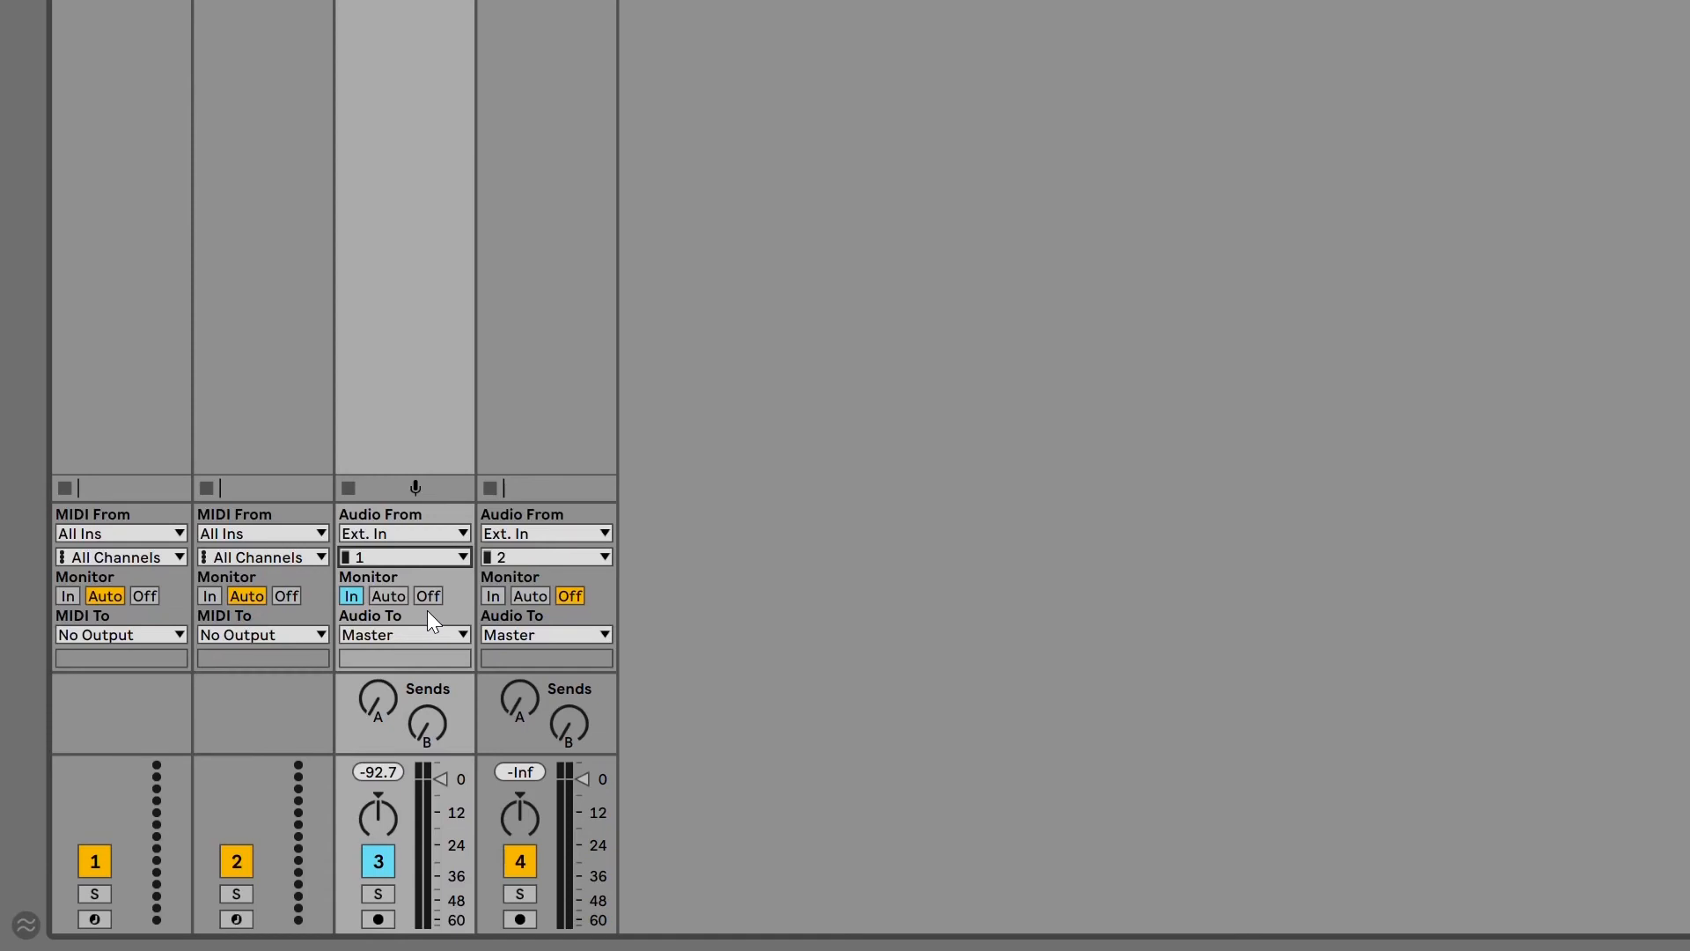
click(428, 595)
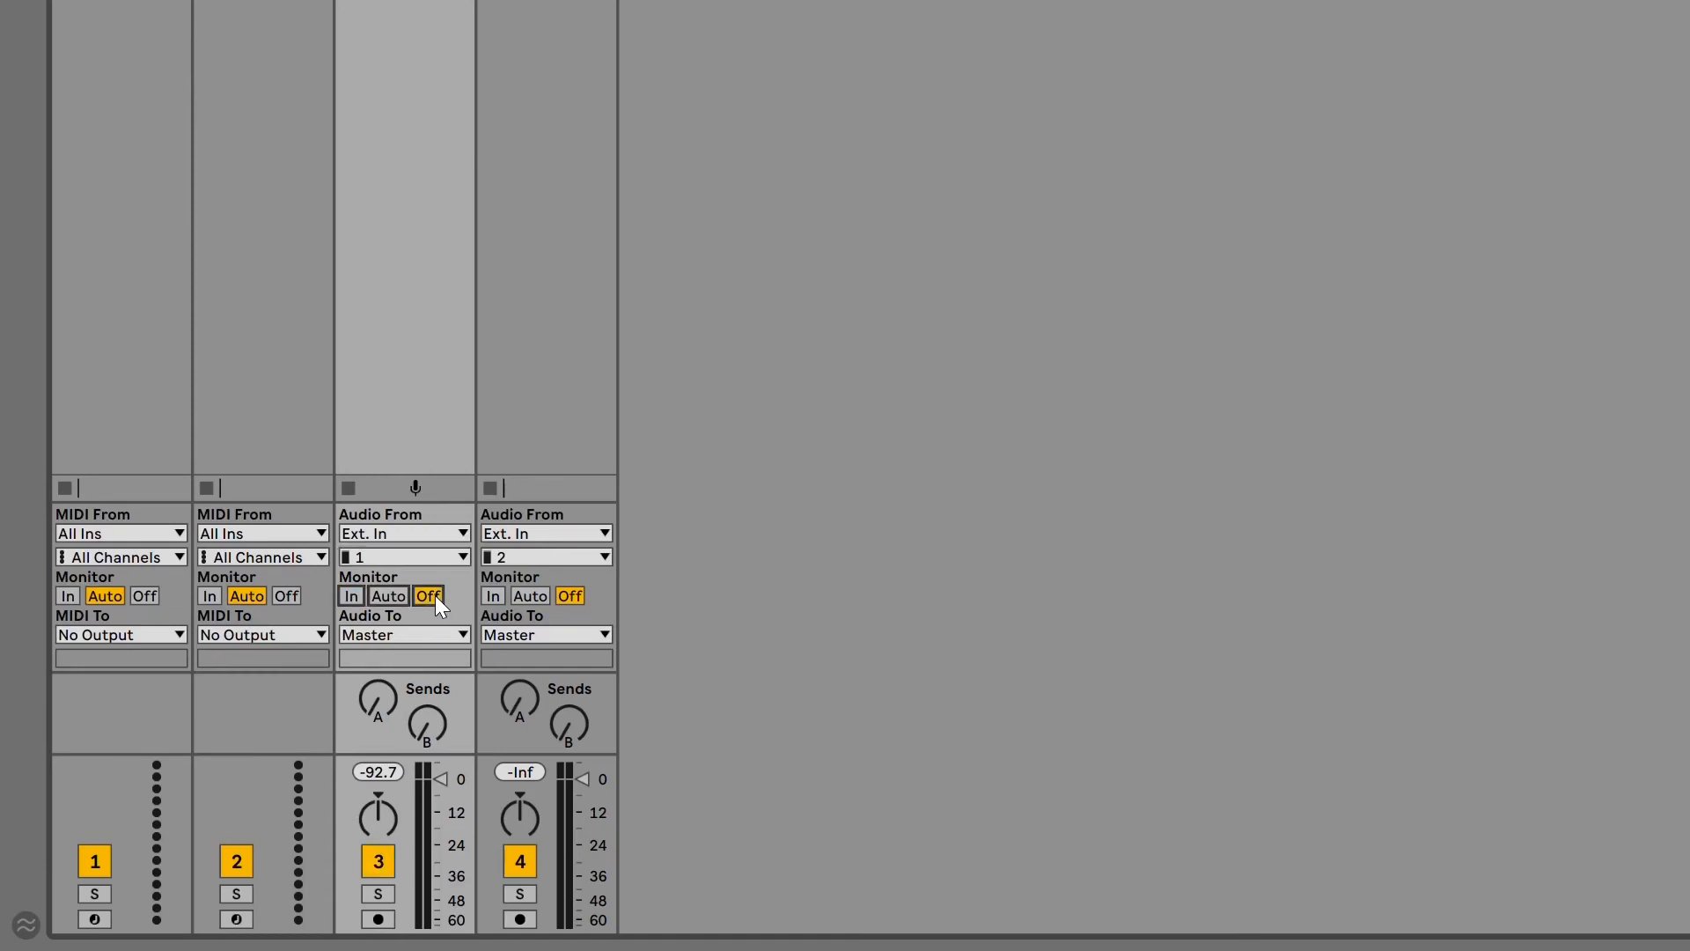